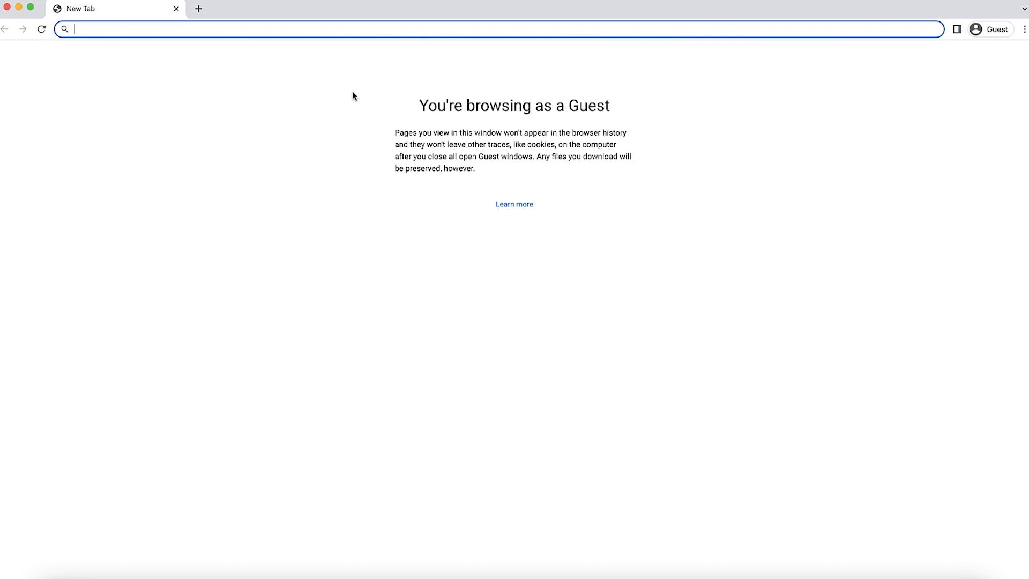
Go to the Instagram Stories Quick Reaction template URL, accept cookies and begin installation
text(https://manychat.com/template/c9fb106a2acc4bfd696914fd1ca8cd520d43907f/review?utm_medium=Event&utm_source=Landing+Page&utm_campaign=Lead+Gen+Webinars&utm_content=On+Demand+Webinar)
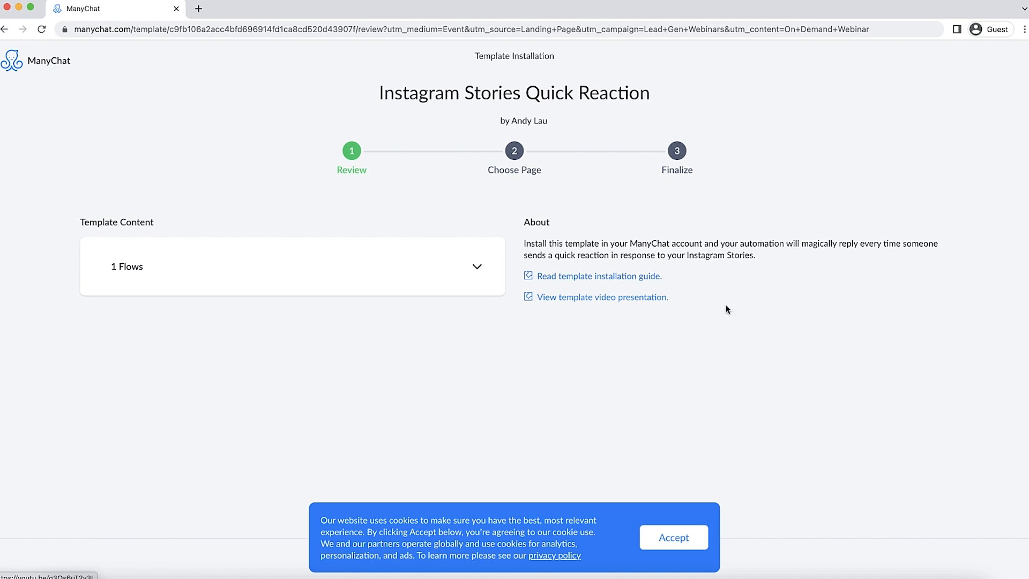
click(673, 537)
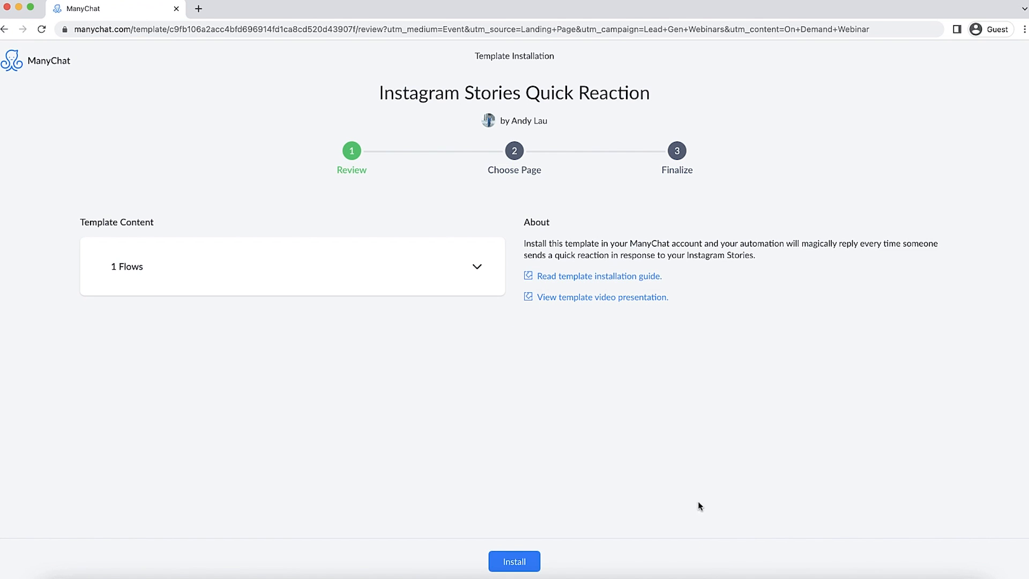
mouse_move(491, 105)
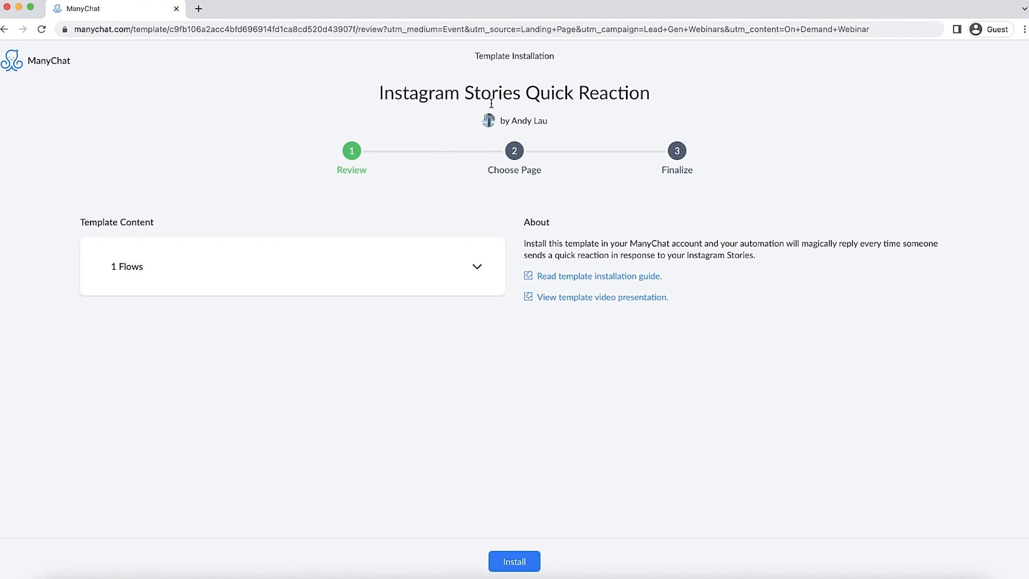
mouse_move(452, 94)
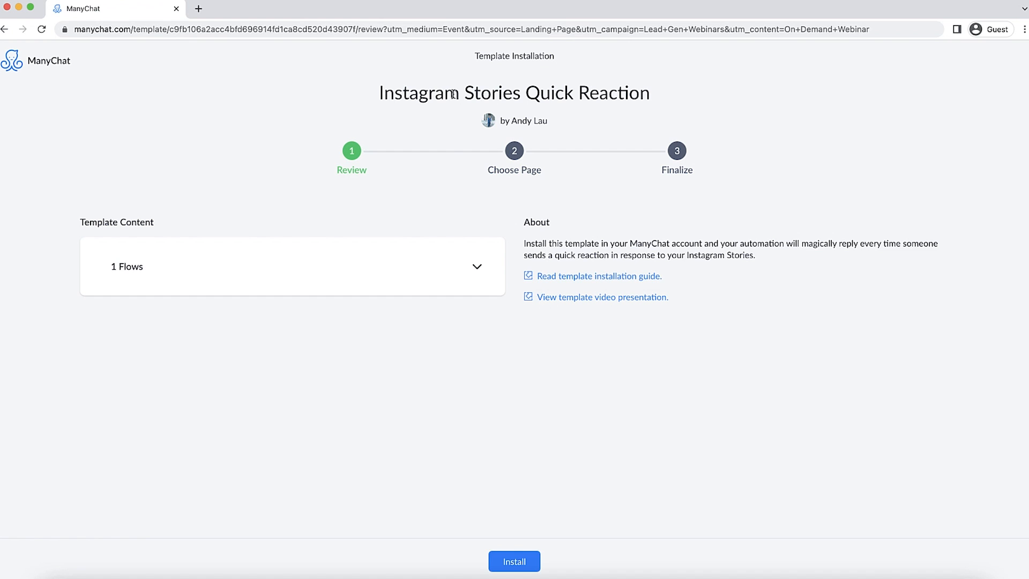
mouse_move(674, 326)
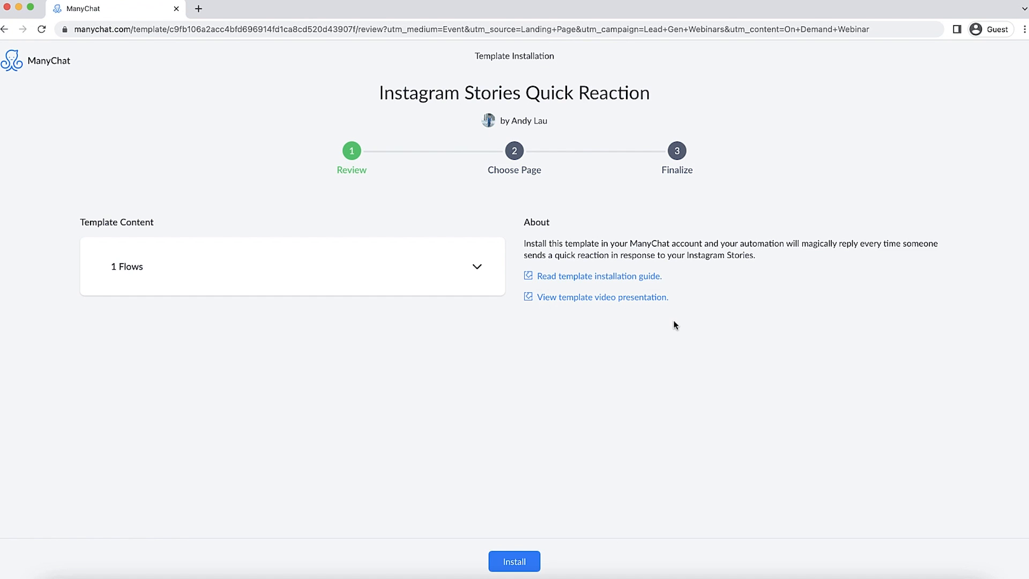
click(514, 575)
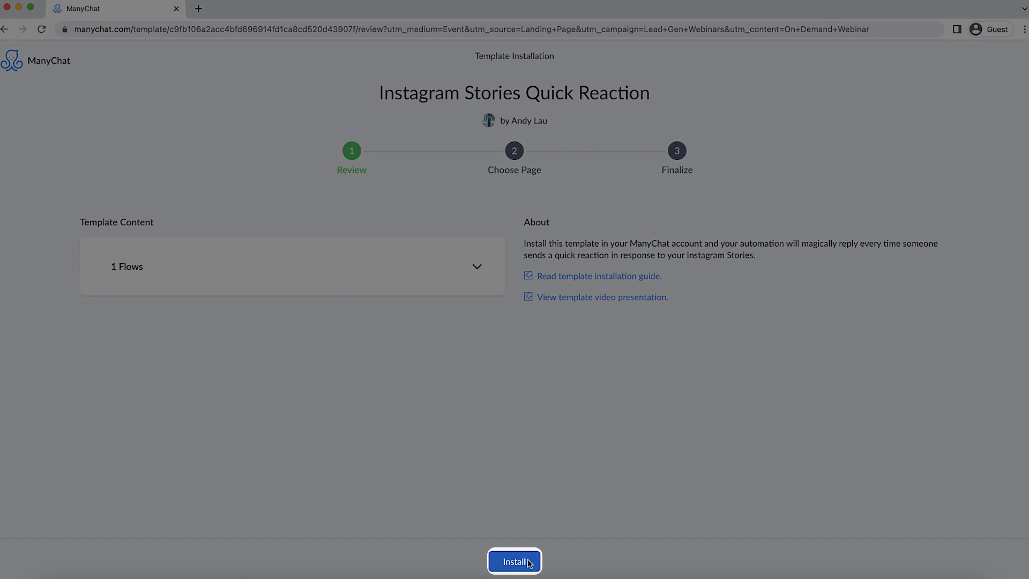
click(514, 560)
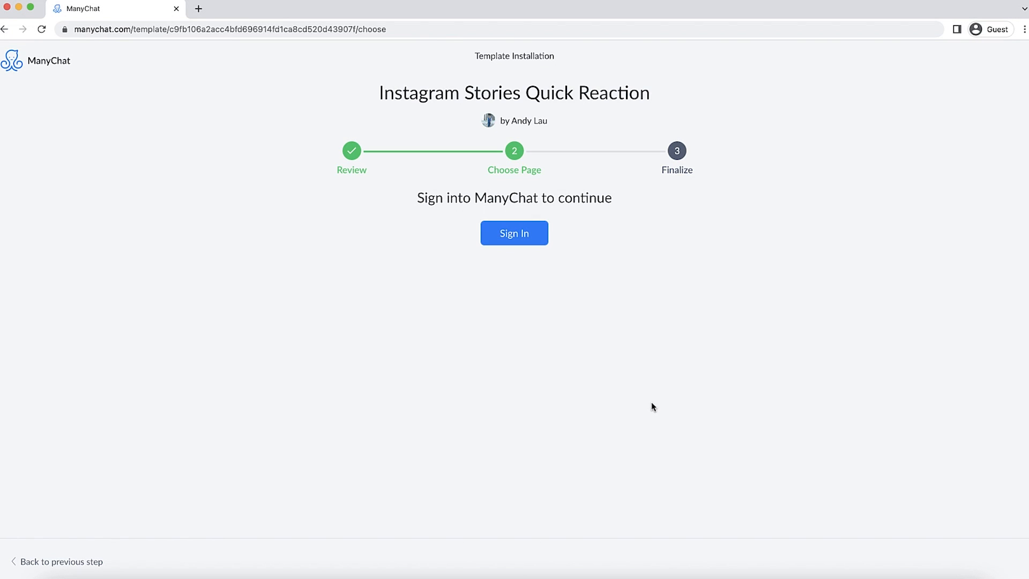
mouse_move(572, 227)
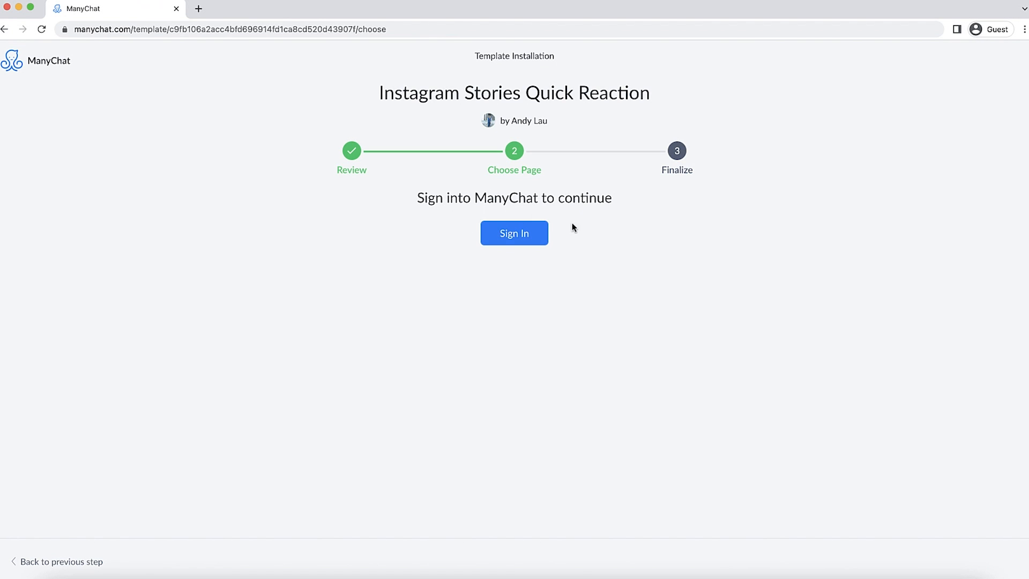
click(514, 233)
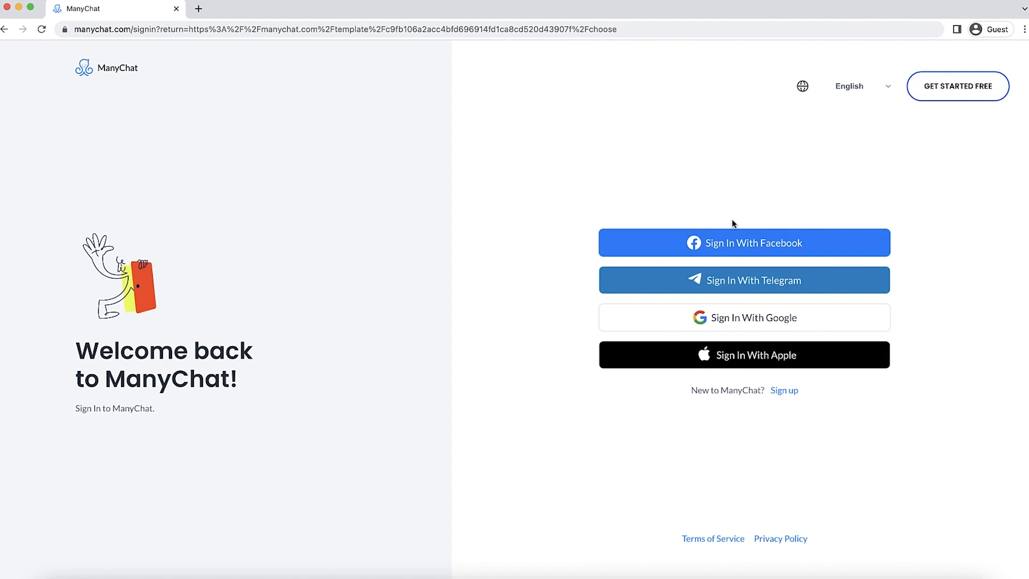
click(743, 242)
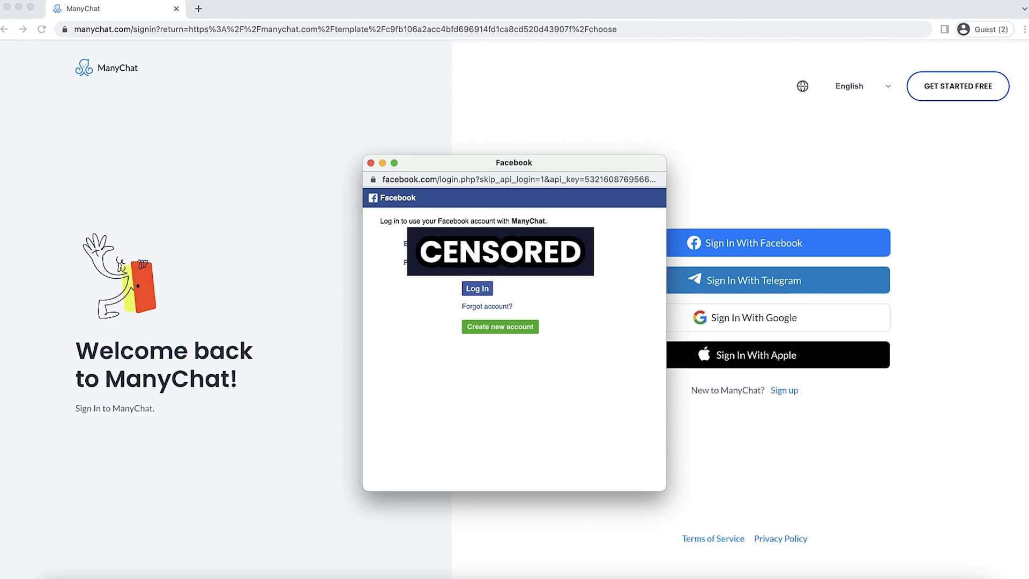
click(476, 288)
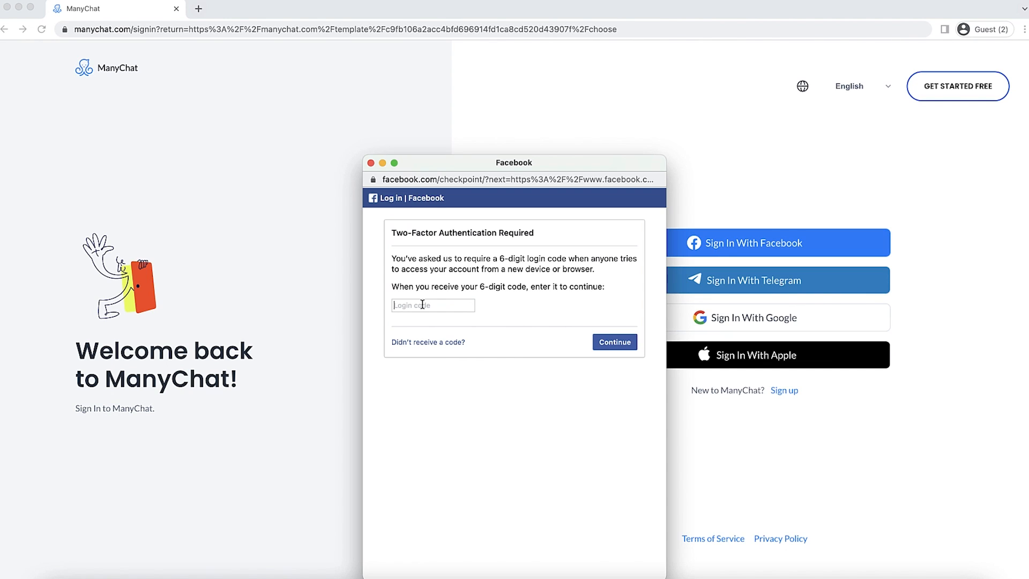
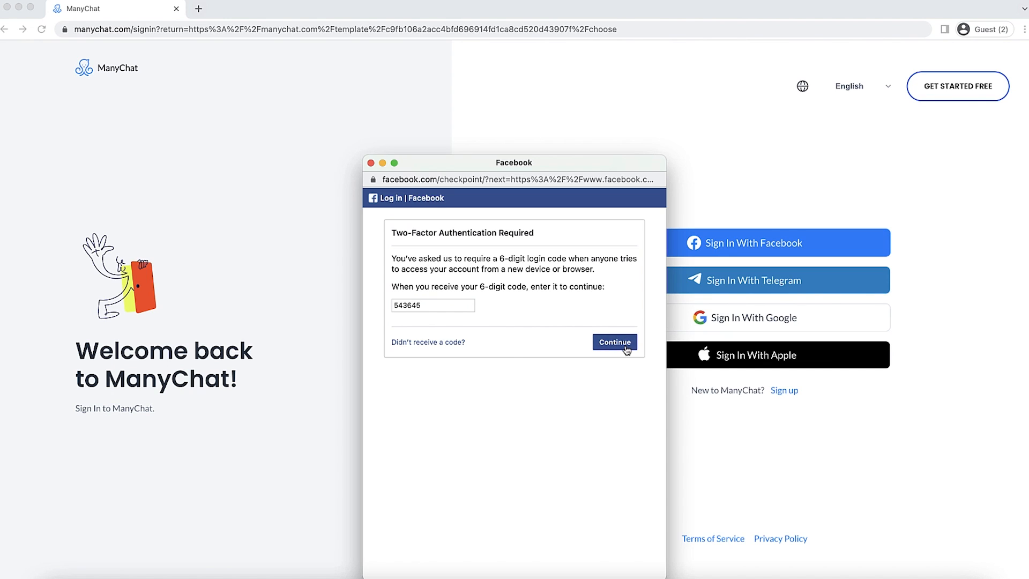
click(615, 342)
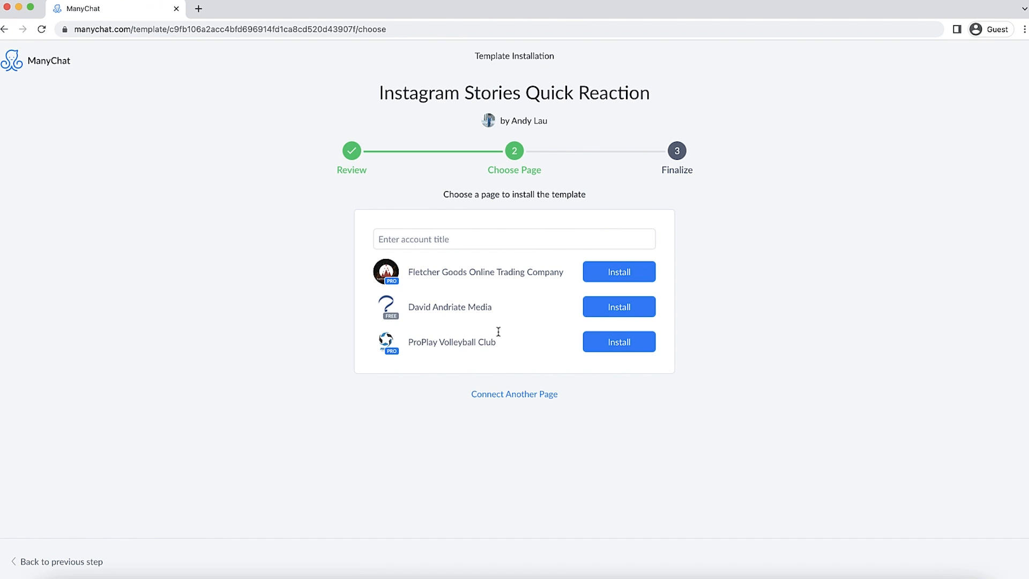
mouse_move(533, 321)
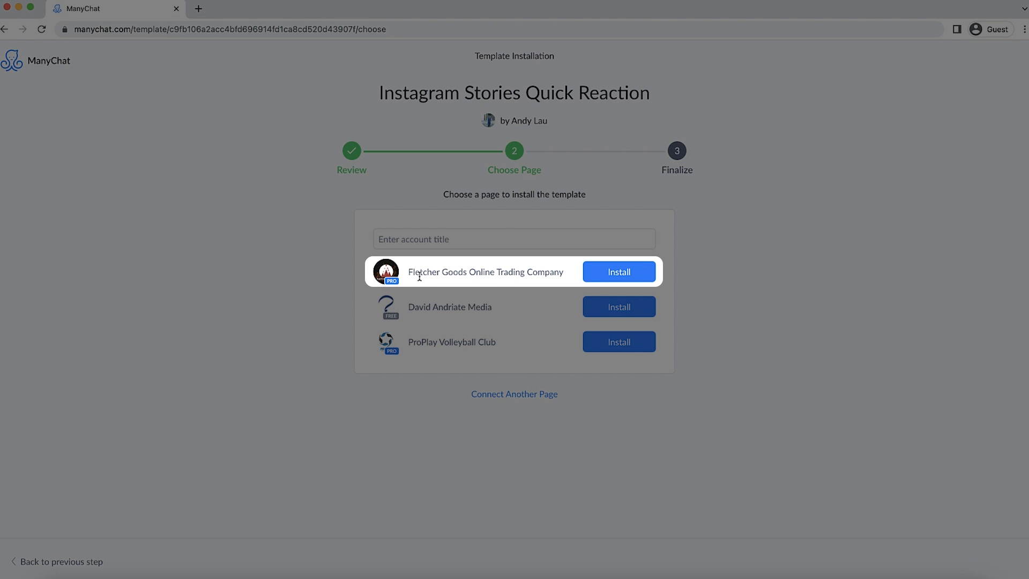
Install the template onto the Fletcher Goods Online Trading Company page and confirm
click(619, 271)
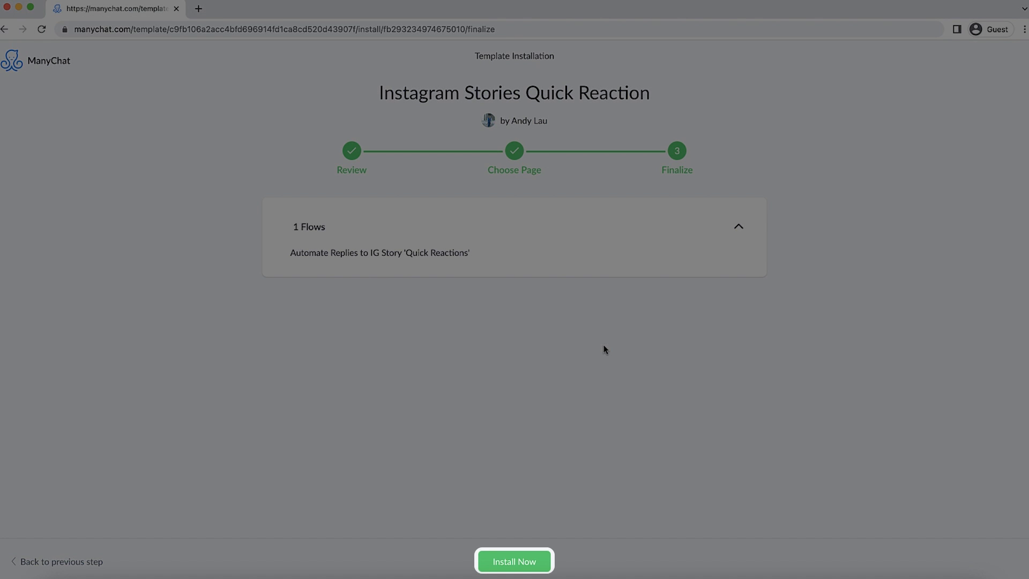
click(515, 575)
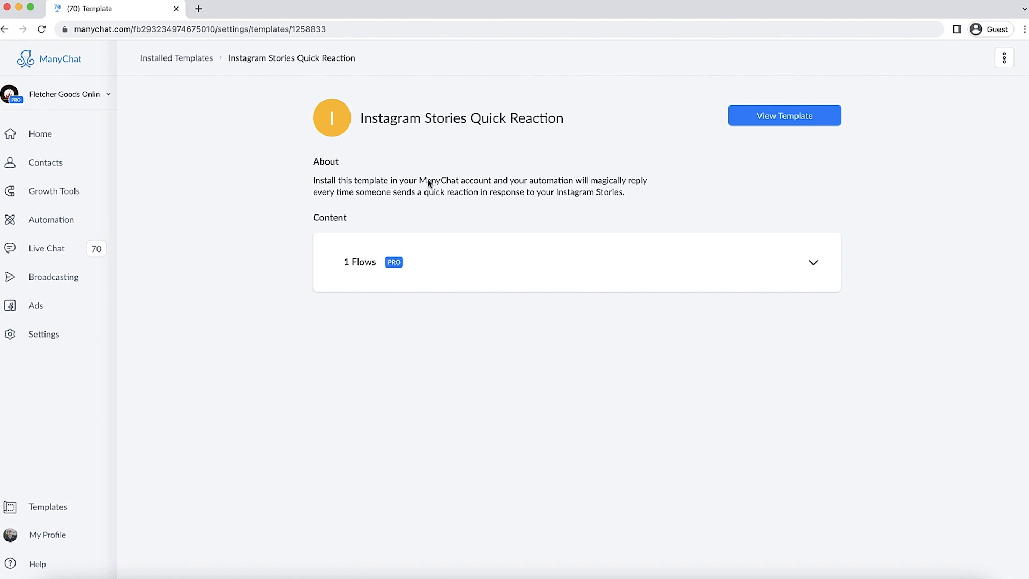
View the installed template and open its Quick Reactions flow from the IG Summit Test Flow folder
click(813, 262)
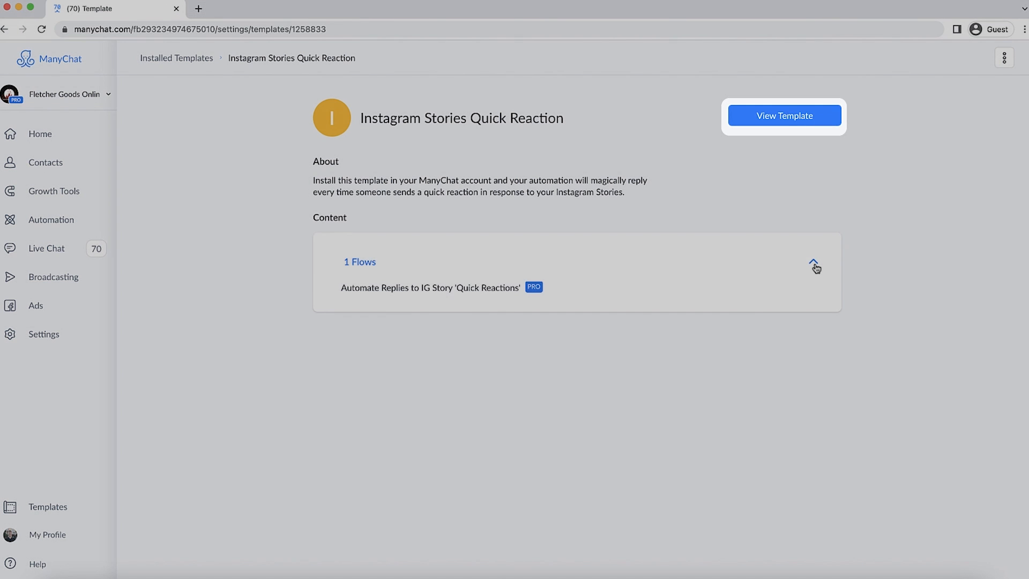
click(785, 116)
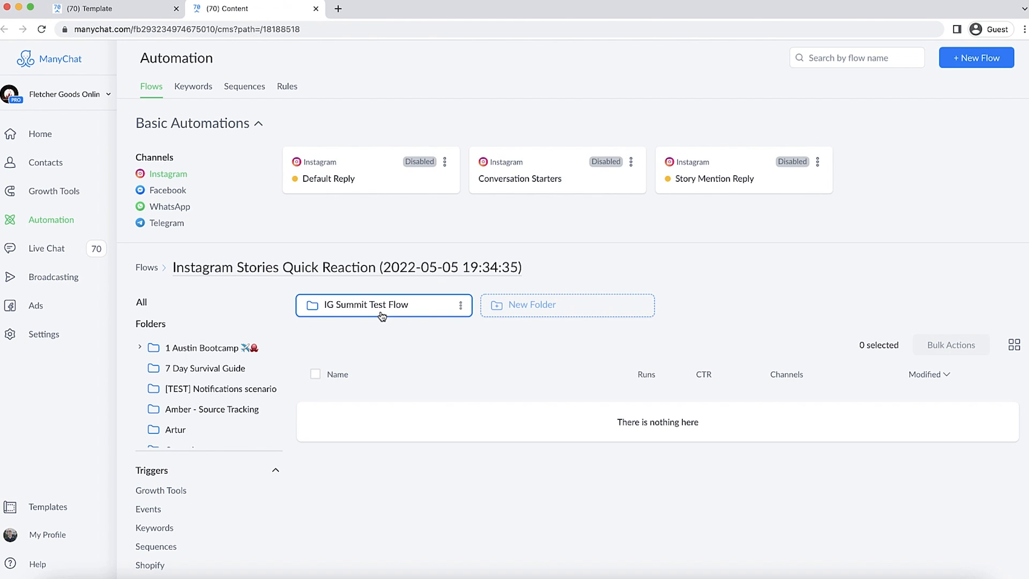
click(381, 304)
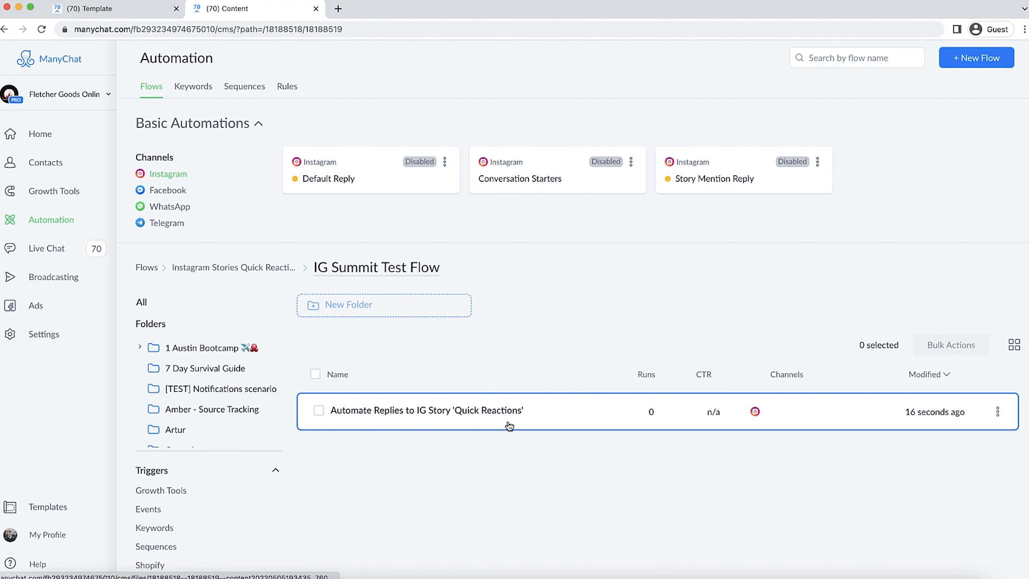
mouse_move(447, 425)
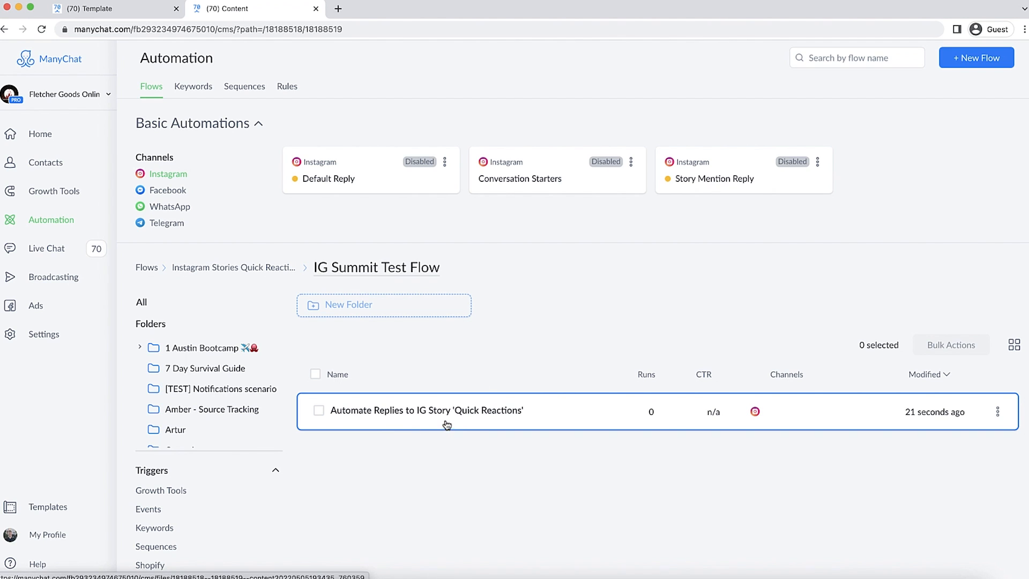
click(448, 423)
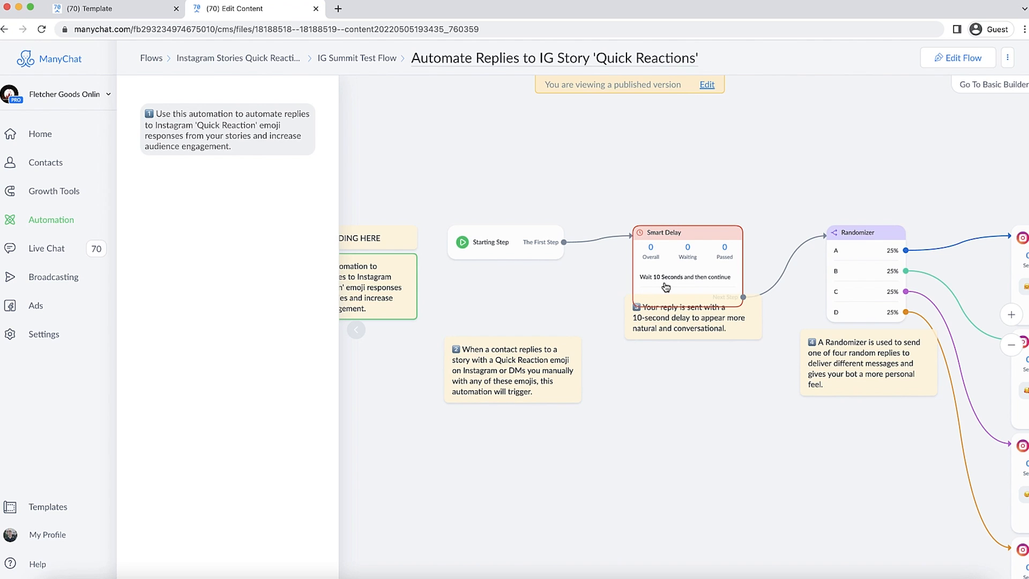
mouse_move(725, 281)
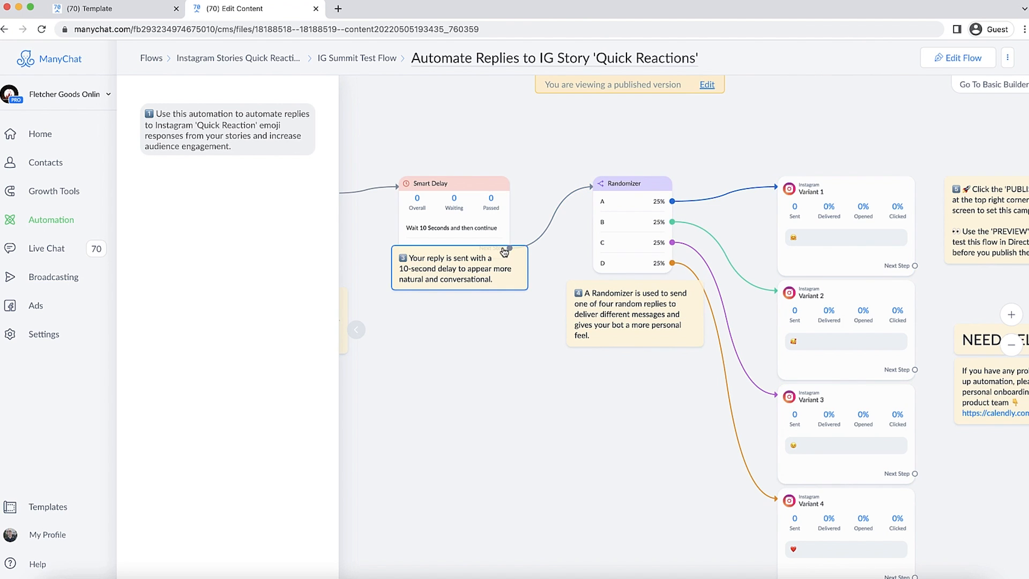
mouse_move(686, 407)
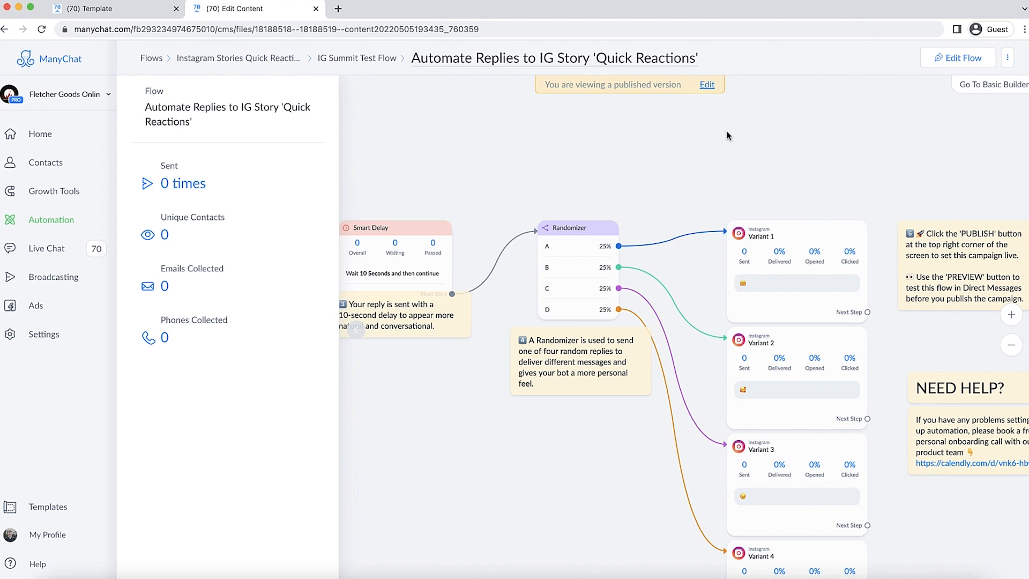
Switch the Quick Reactions flow into edit mode in the flow builder
click(706, 84)
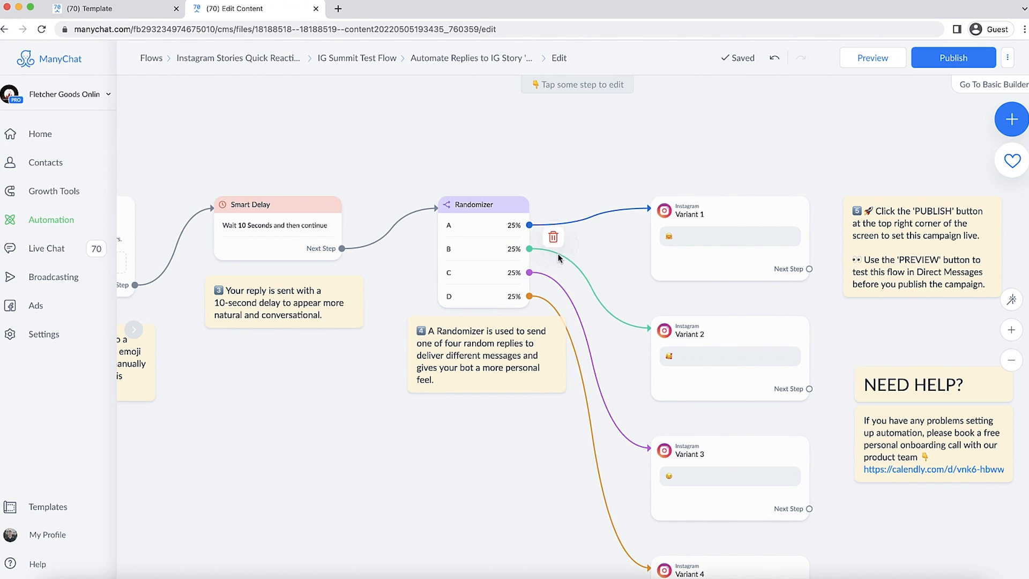
Duplicate the randomizer and turn the copy into a two-path 50/50 split
click(482, 203)
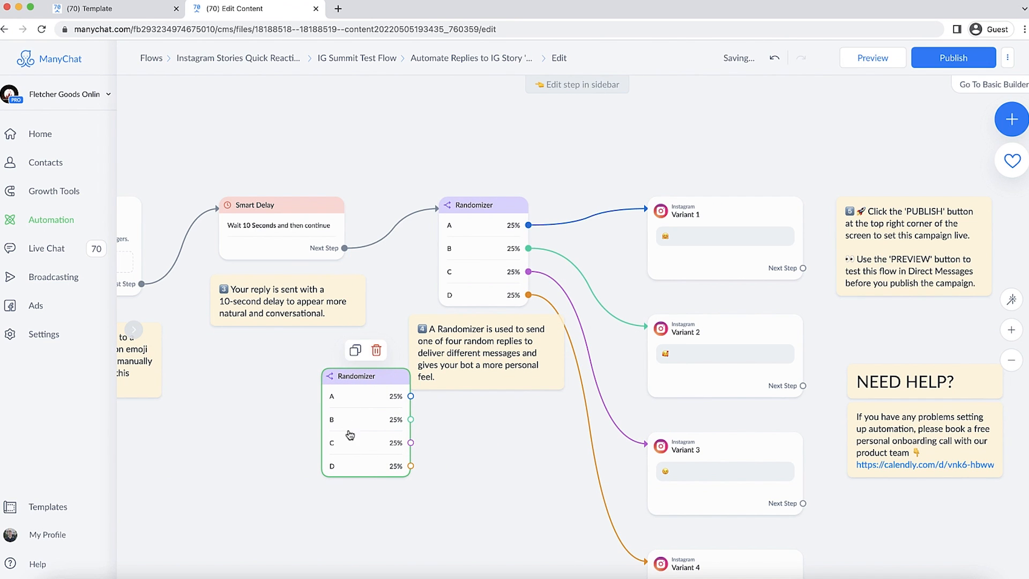
click(367, 376)
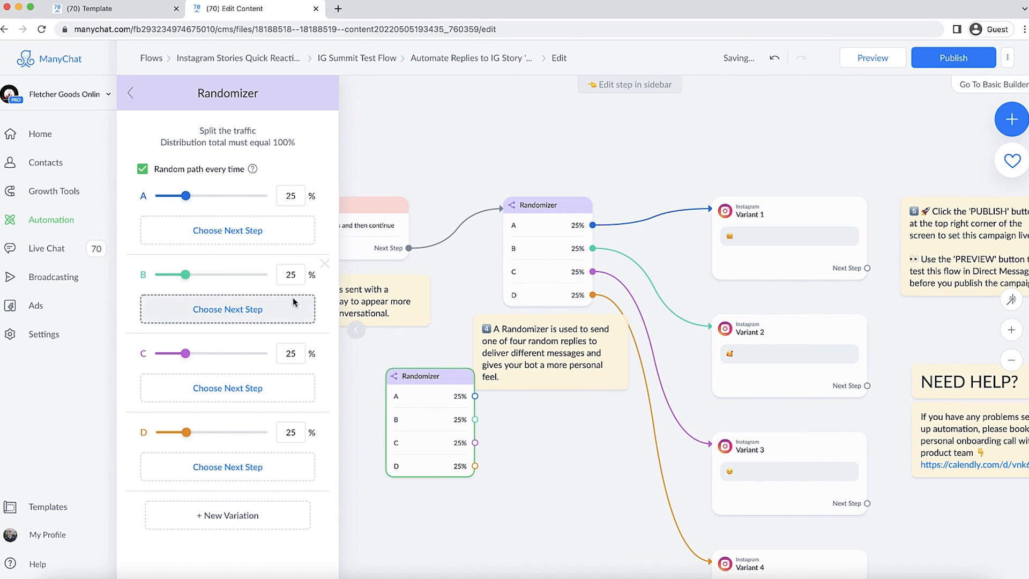
click(291, 195)
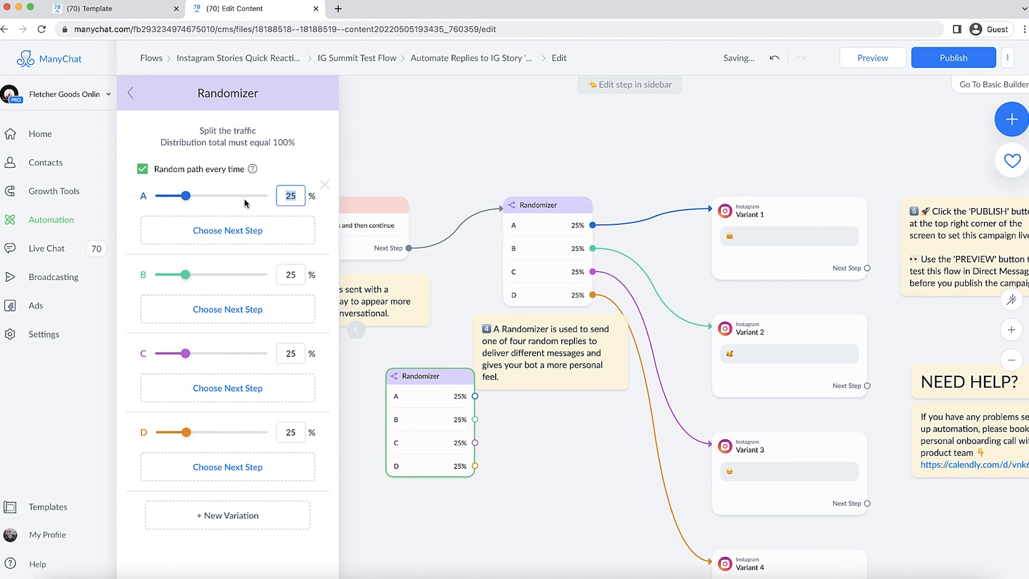
drag(186, 195, 210, 195)
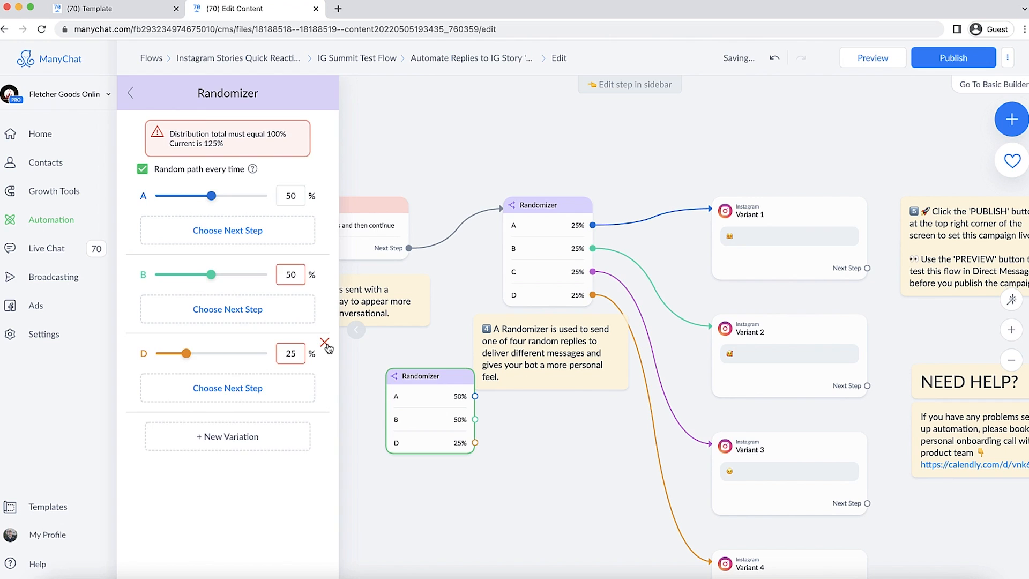
click(322, 343)
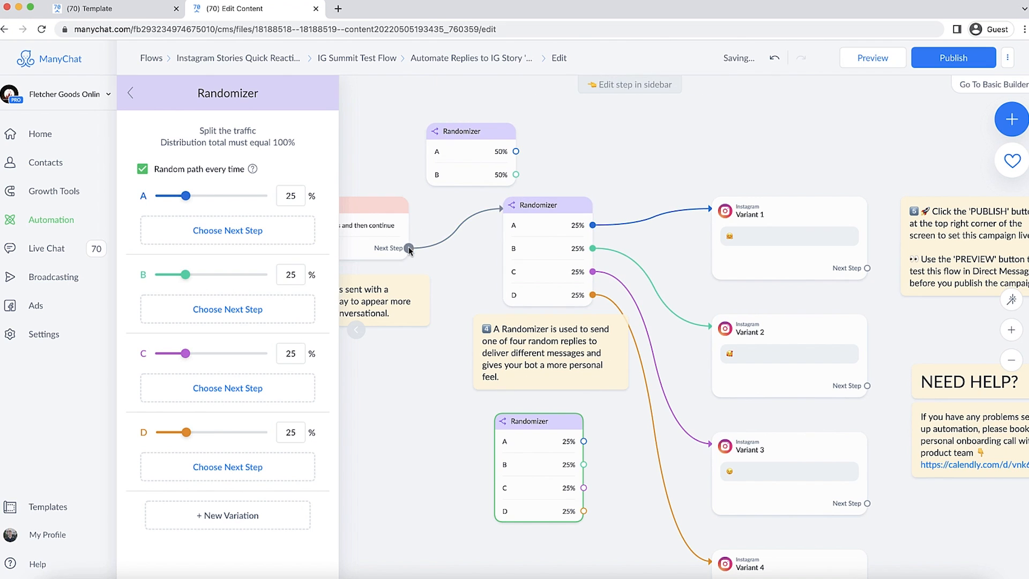
Route the smart delay into the 50/50 randomizer and link a path to the new four-way randomizer
click(470, 131)
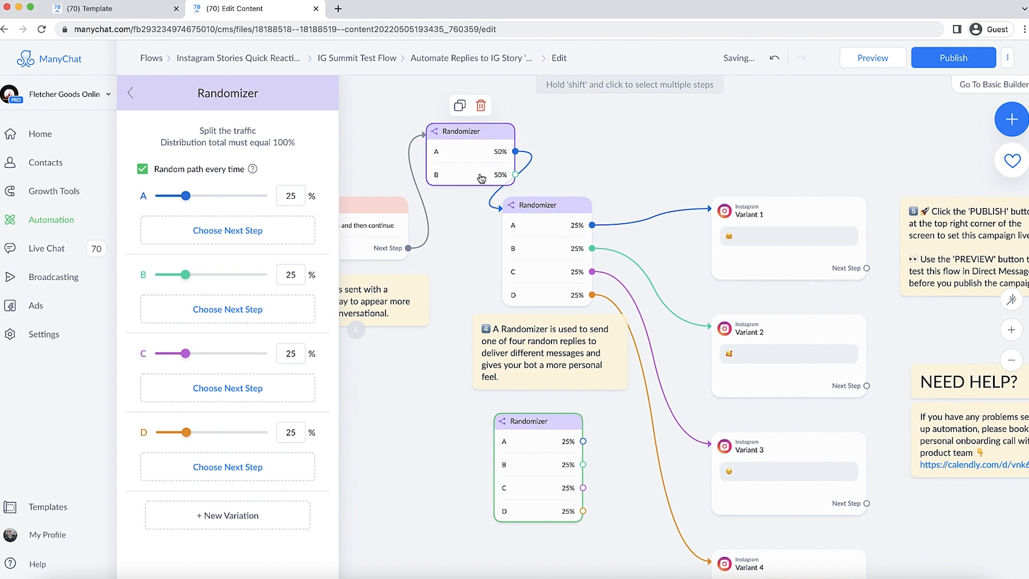
click(514, 175)
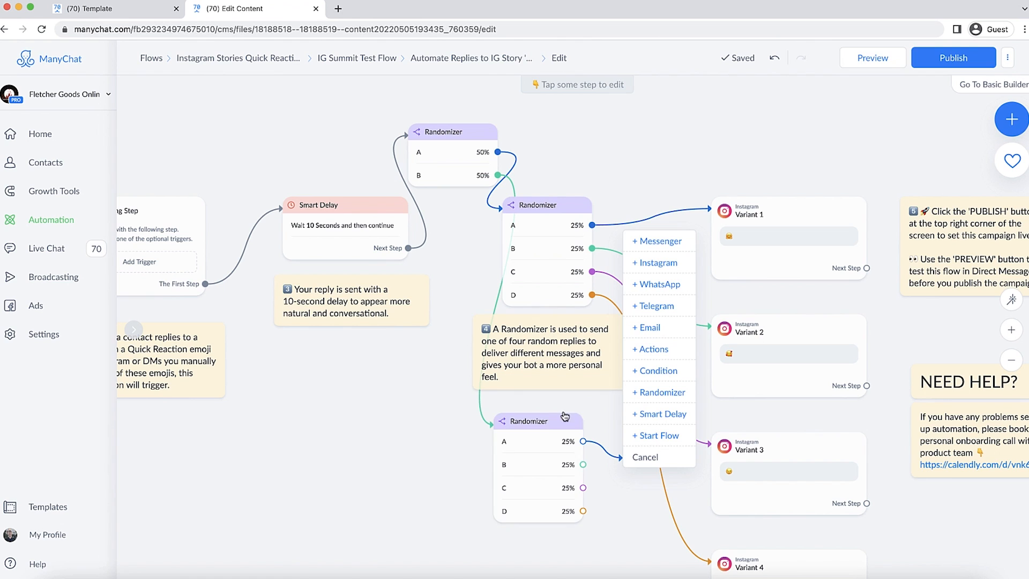
Add an Instagram message 'Thank you for your reply!' after the new randomizer's path A
click(656, 241)
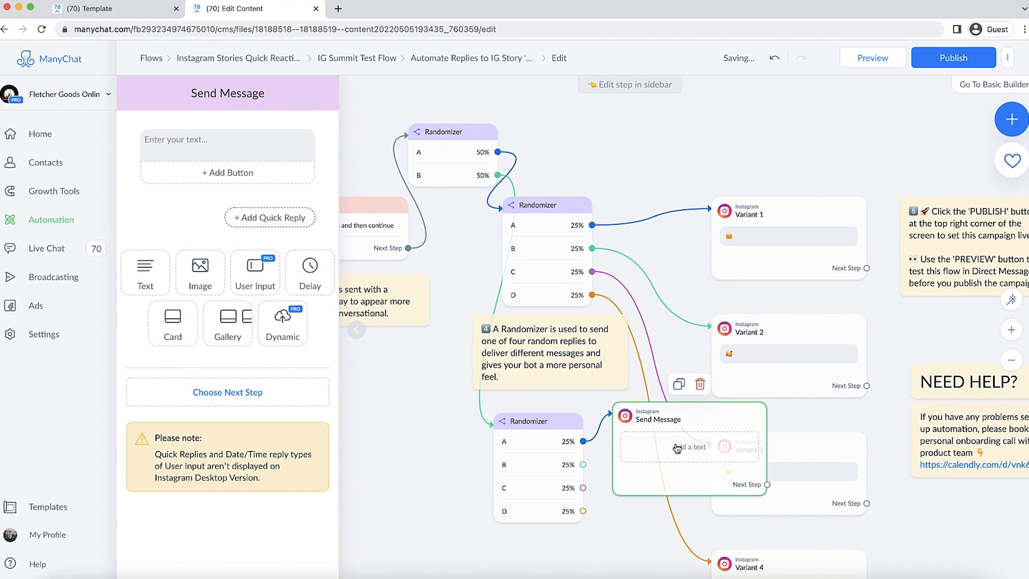
click(226, 142)
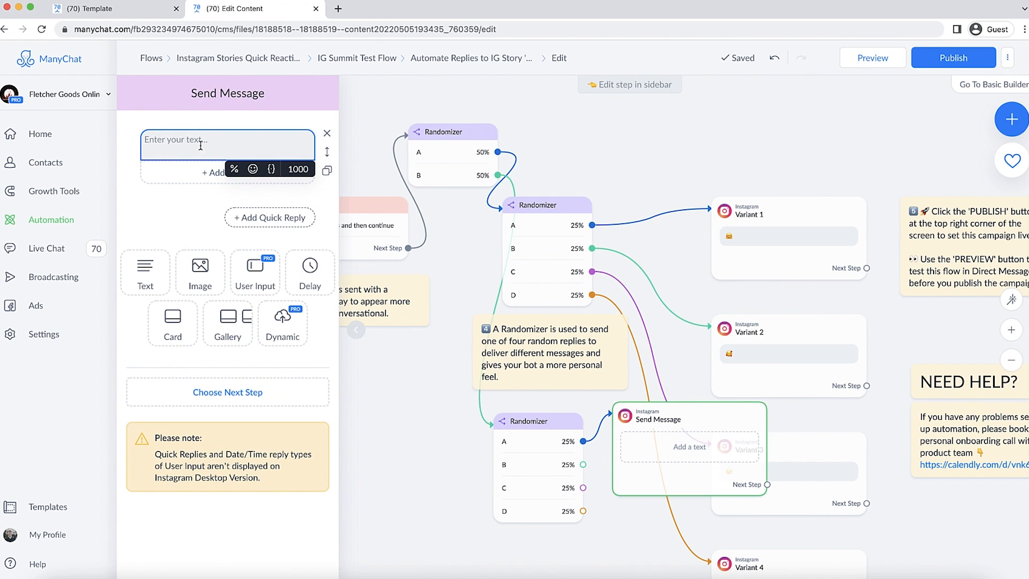
text(Thank you for)
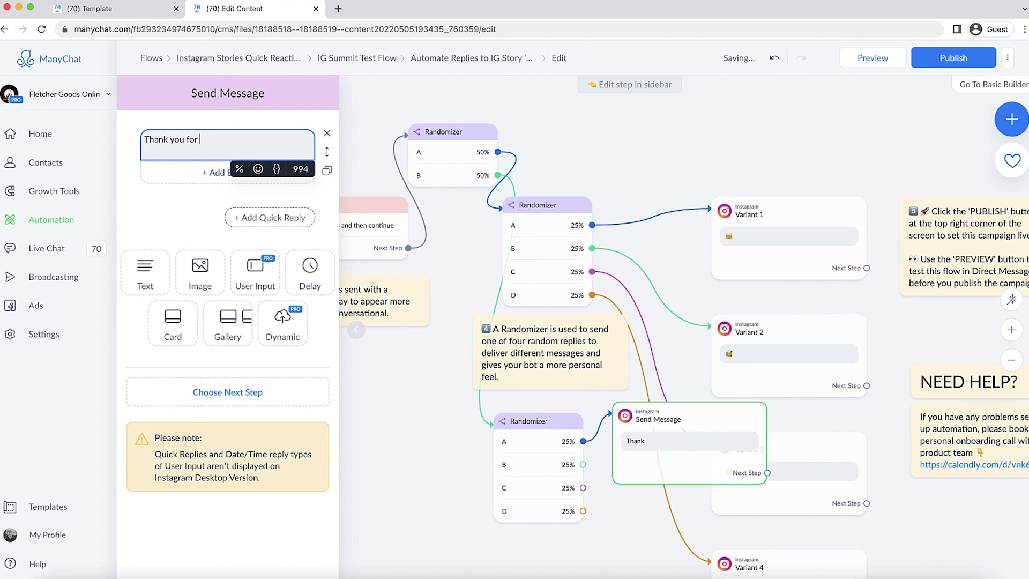
text(your reply!)
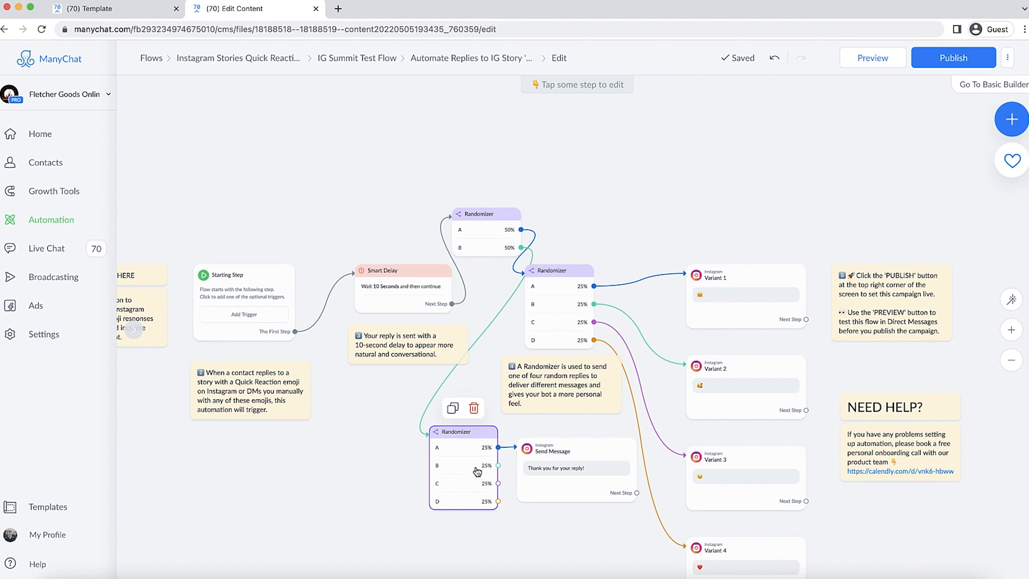
mouse_move(495, 481)
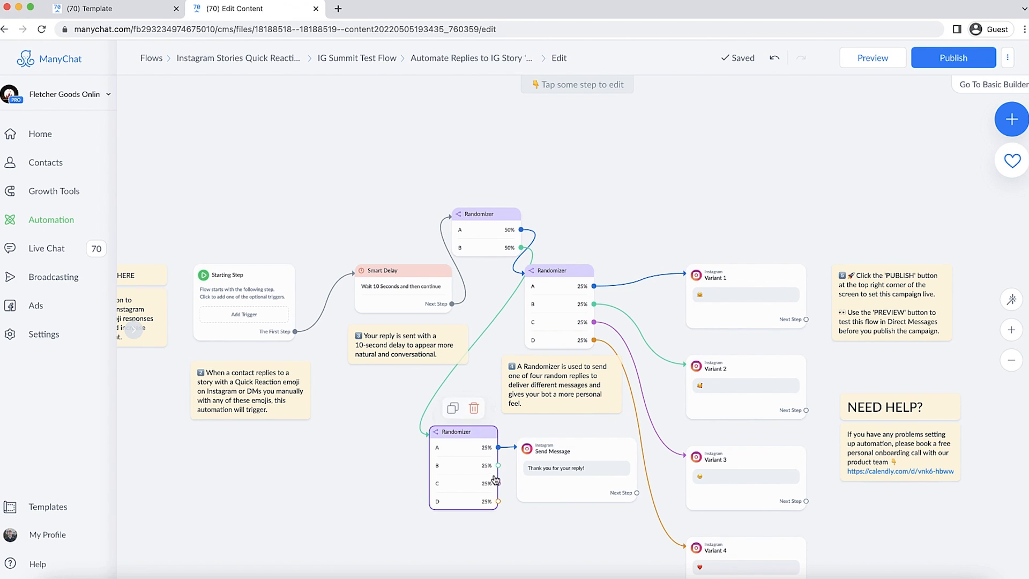
click(577, 468)
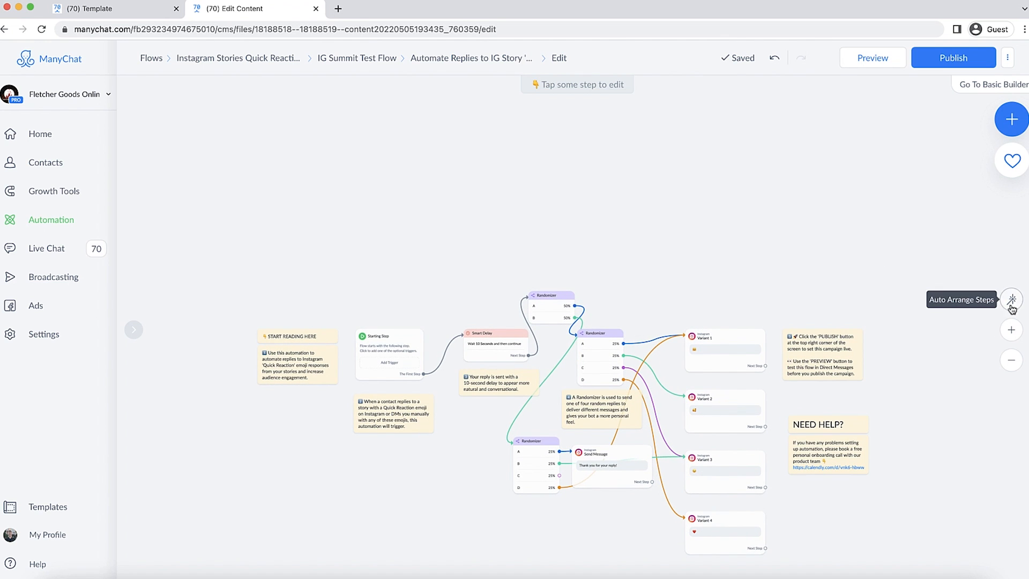
Auto-arrange all steps of the flow into a tidy layout
click(1012, 300)
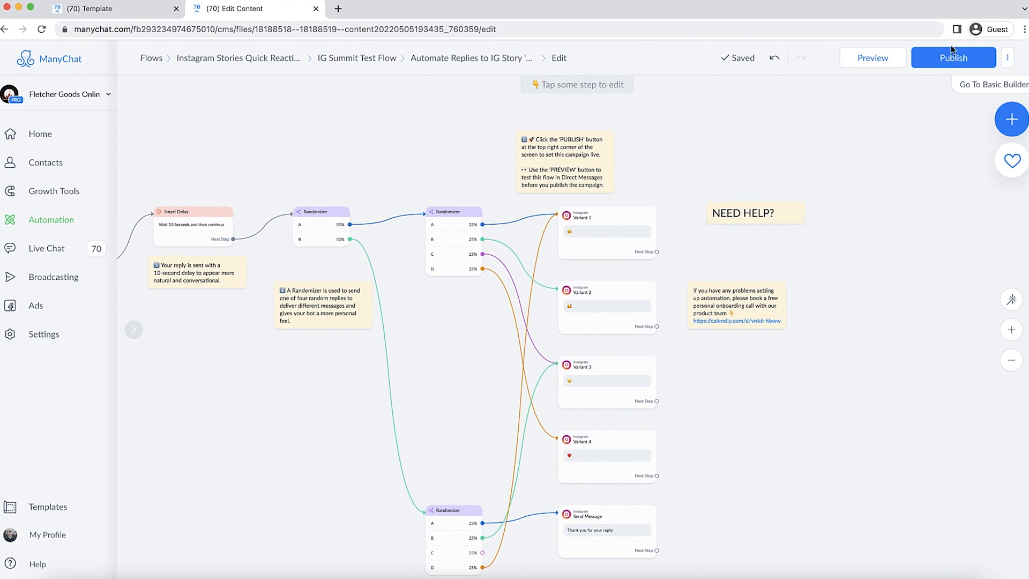
After a publish error for empty path C, give it an Instagram message with an emoji reply
click(453, 511)
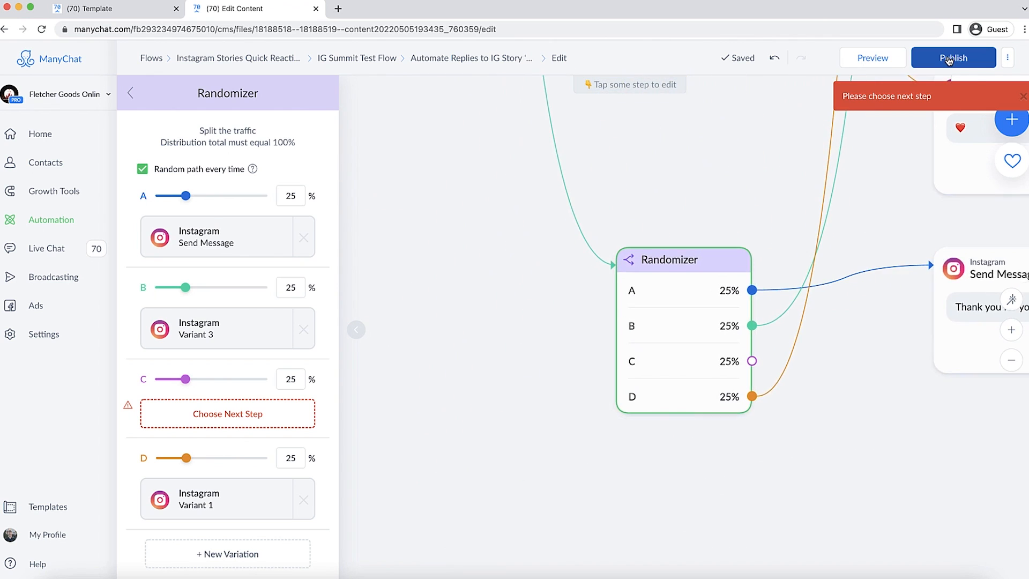
click(228, 414)
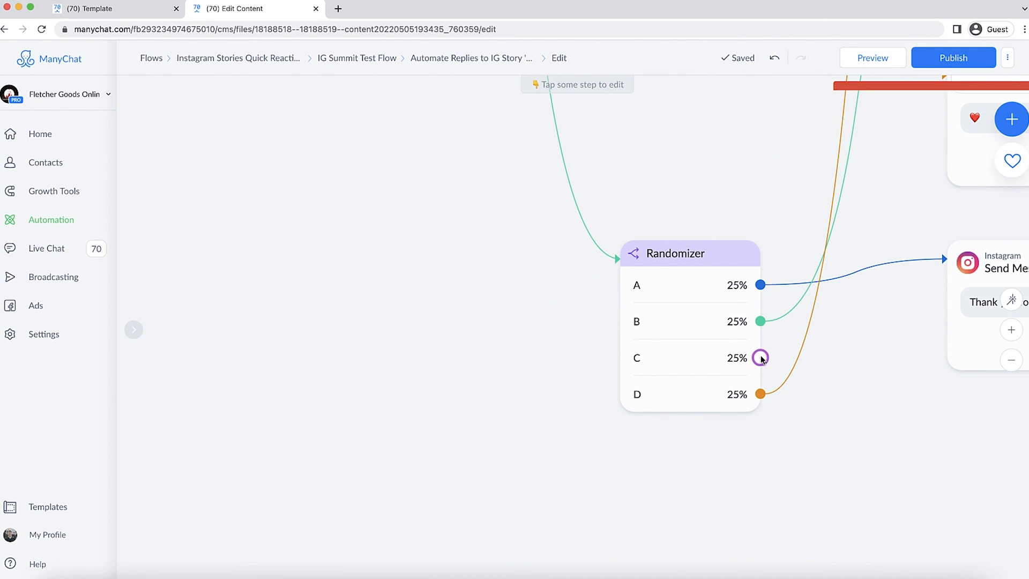
click(676, 253)
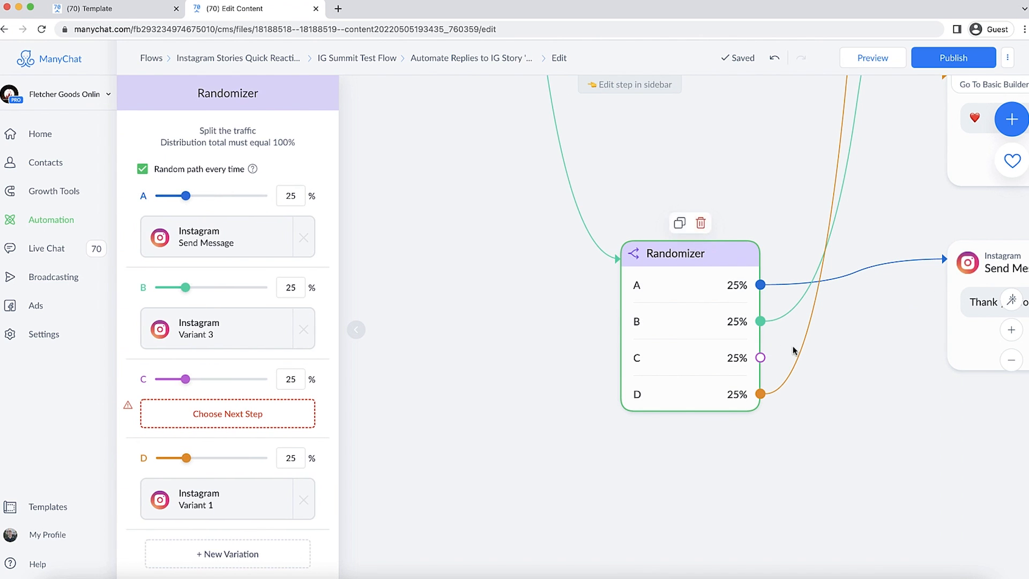
click(761, 358)
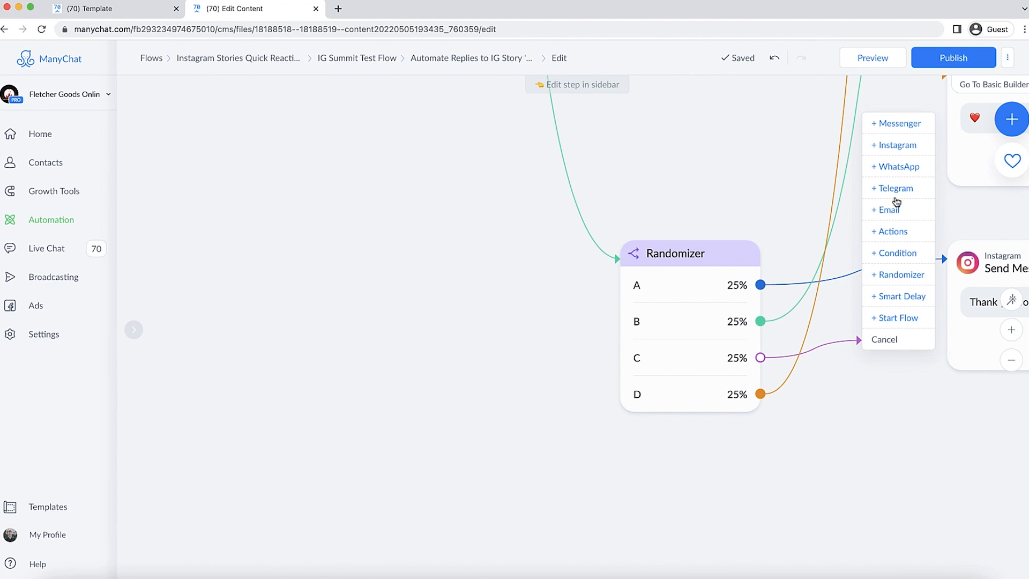
click(890, 124)
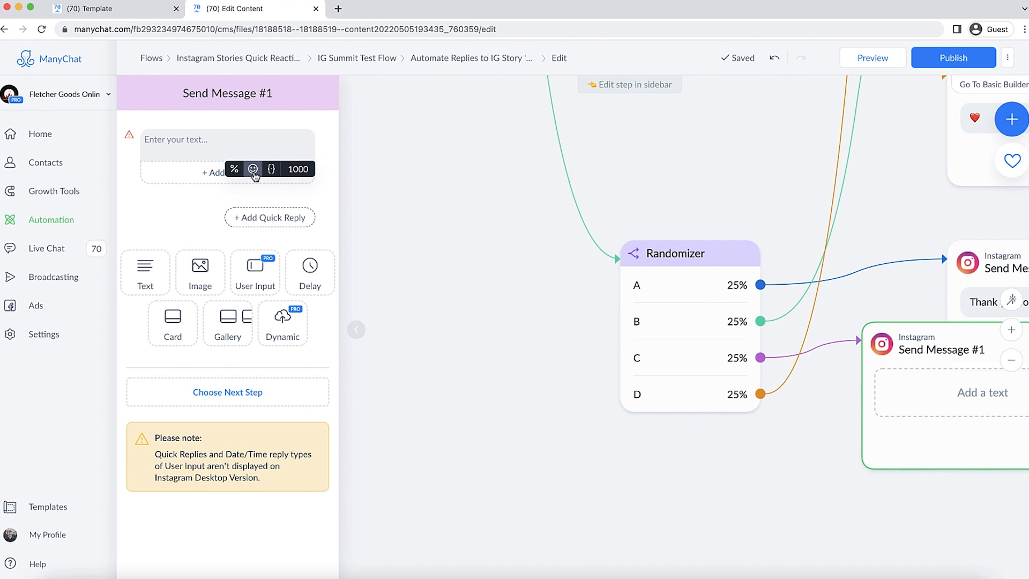
click(253, 169)
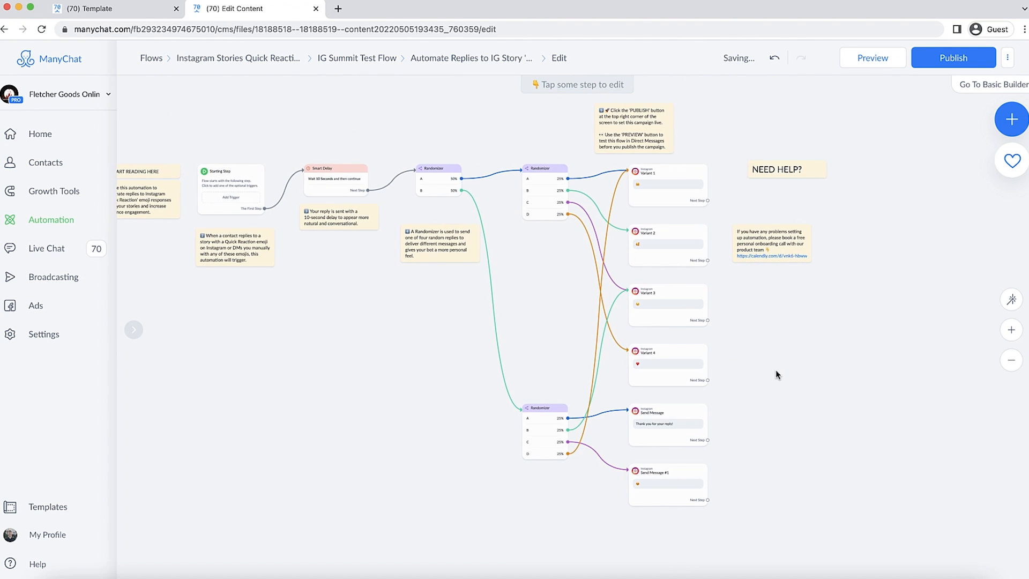
Publish the edited flow and reopen 'Automate Replies to IG Story Quick Reactions' to see its published version
click(954, 56)
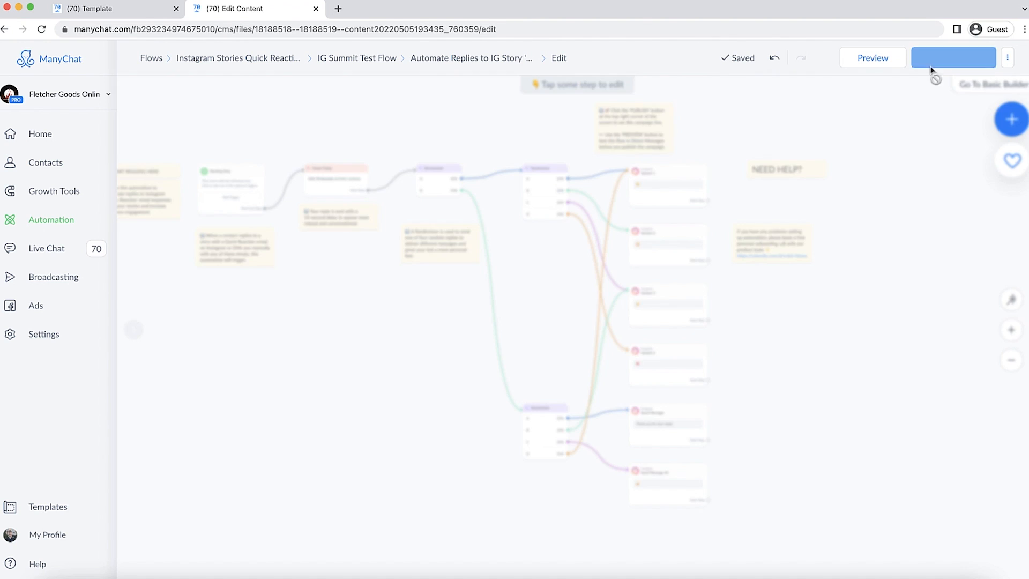
click(954, 57)
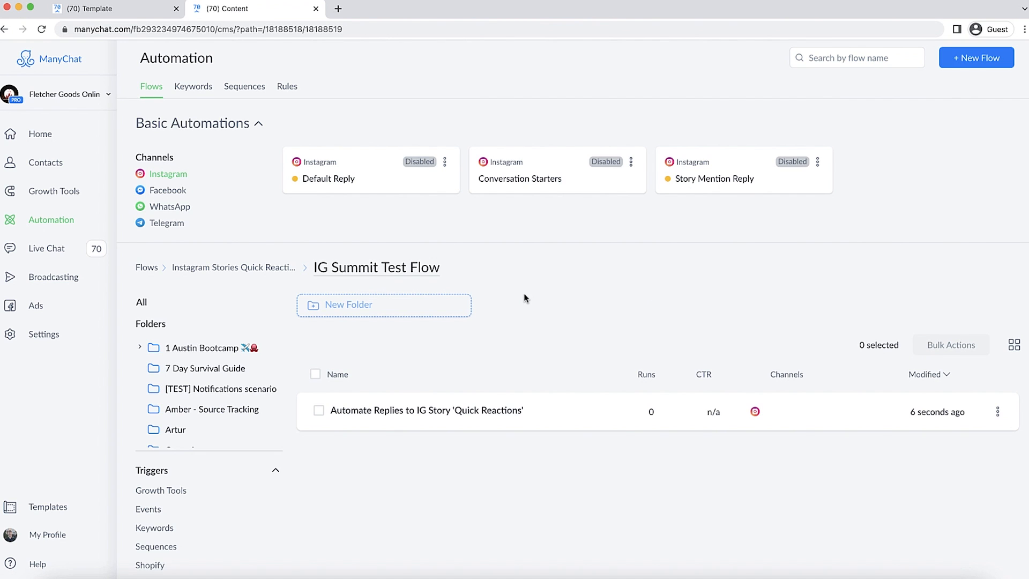
click(422, 409)
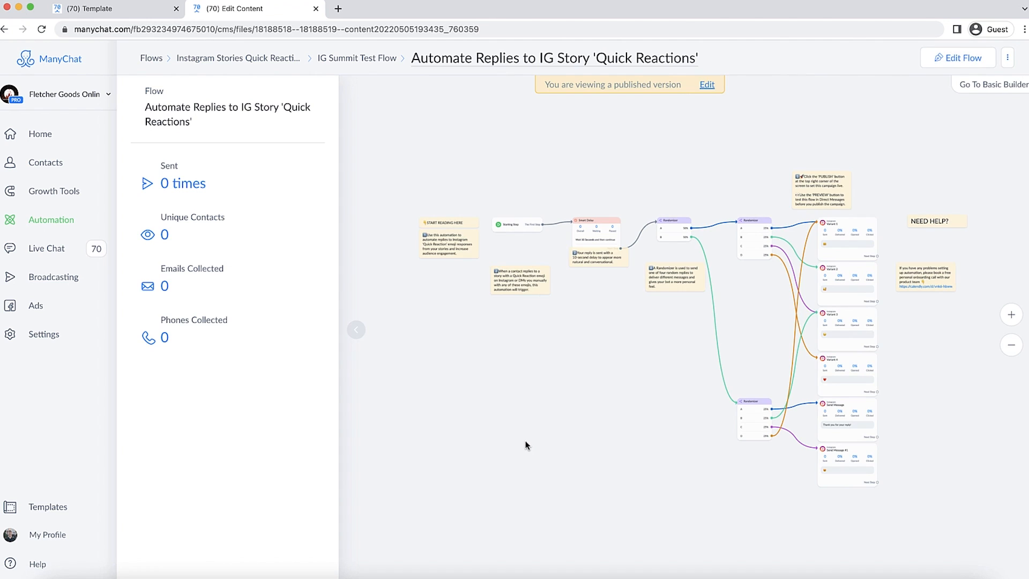